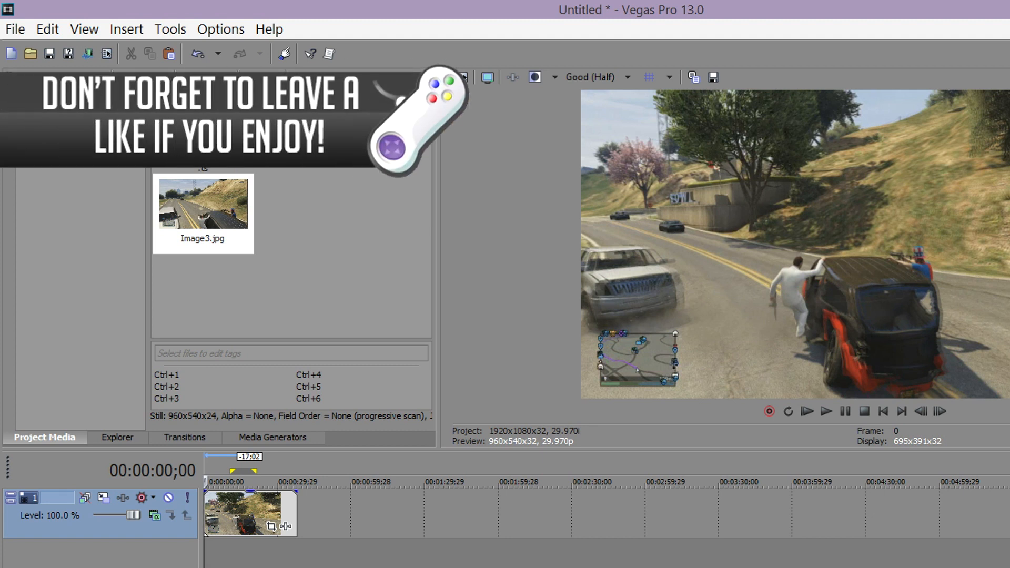
pyautogui.moveTo(725, 306)
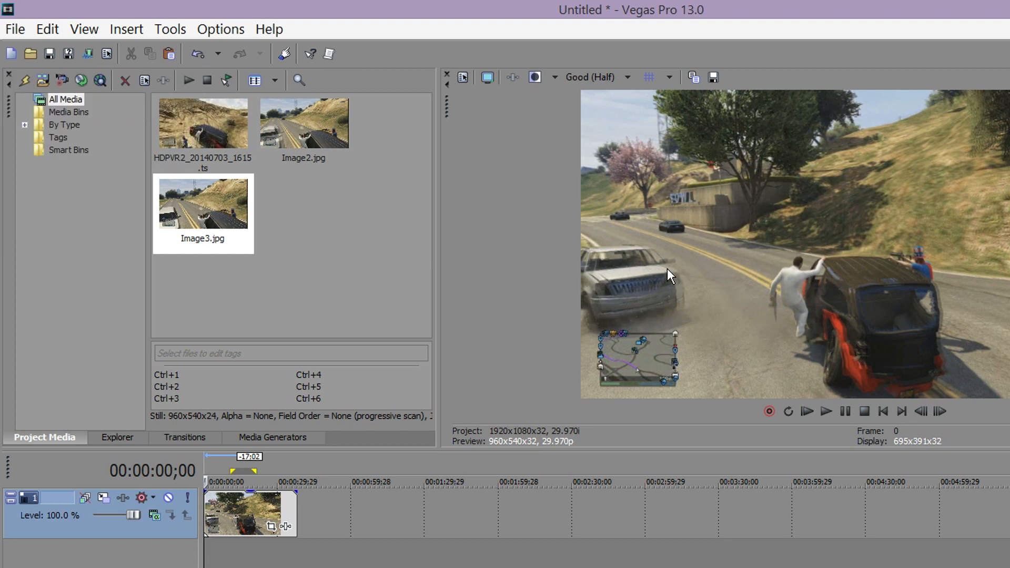
pyautogui.moveTo(678, 305)
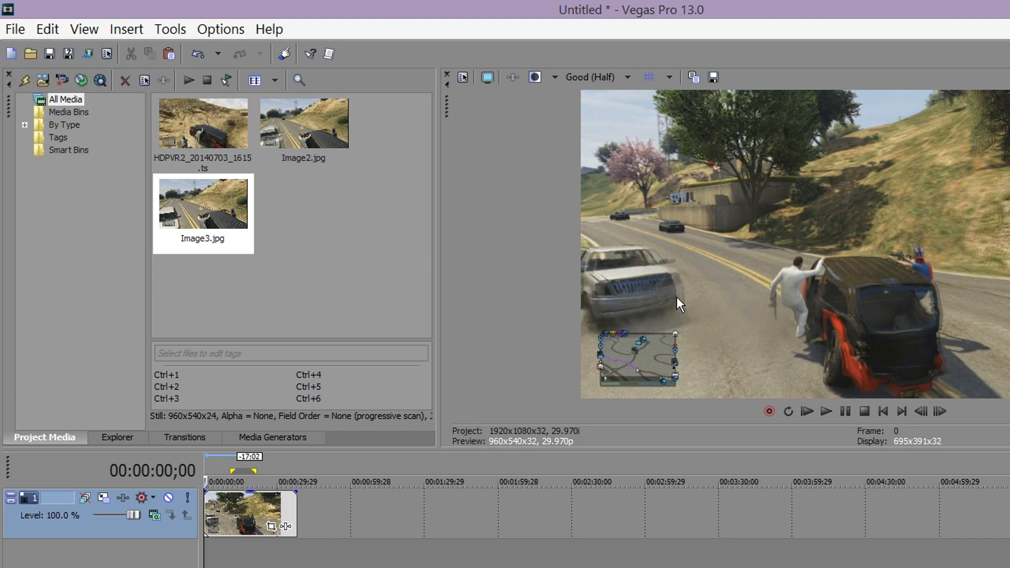
pyautogui.moveTo(948, 314)
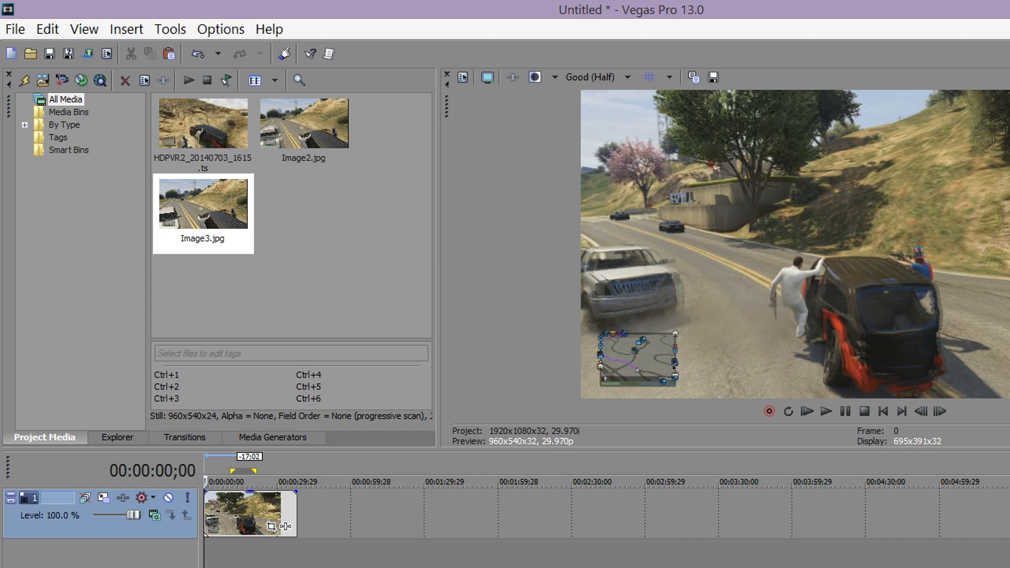
# Set the gameplay clip's event properties to Disable resample, then reopen them to verify.
pyautogui.click(826, 411)
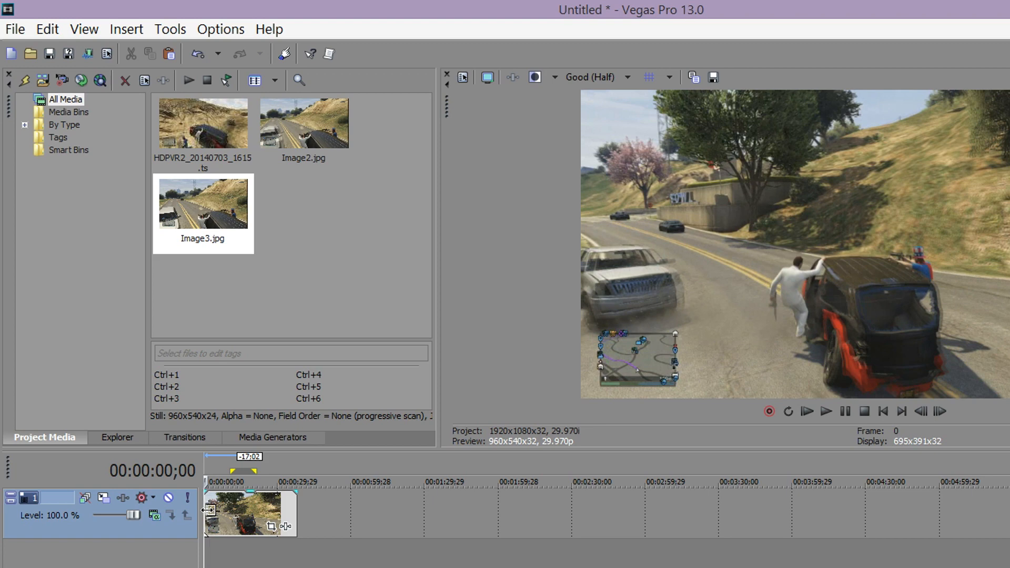
pyautogui.click(250, 512)
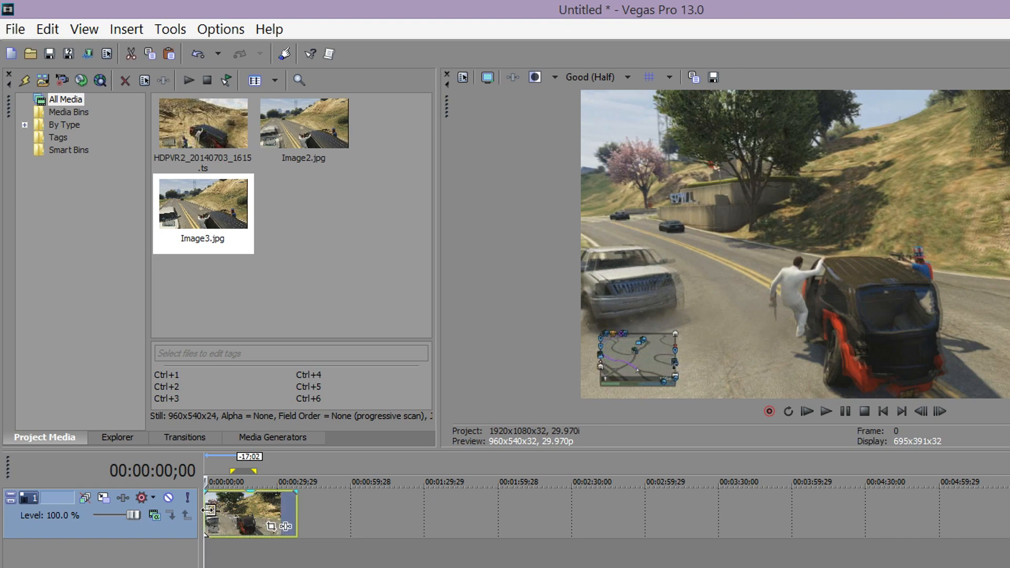
pyautogui.rightClick(250, 513)
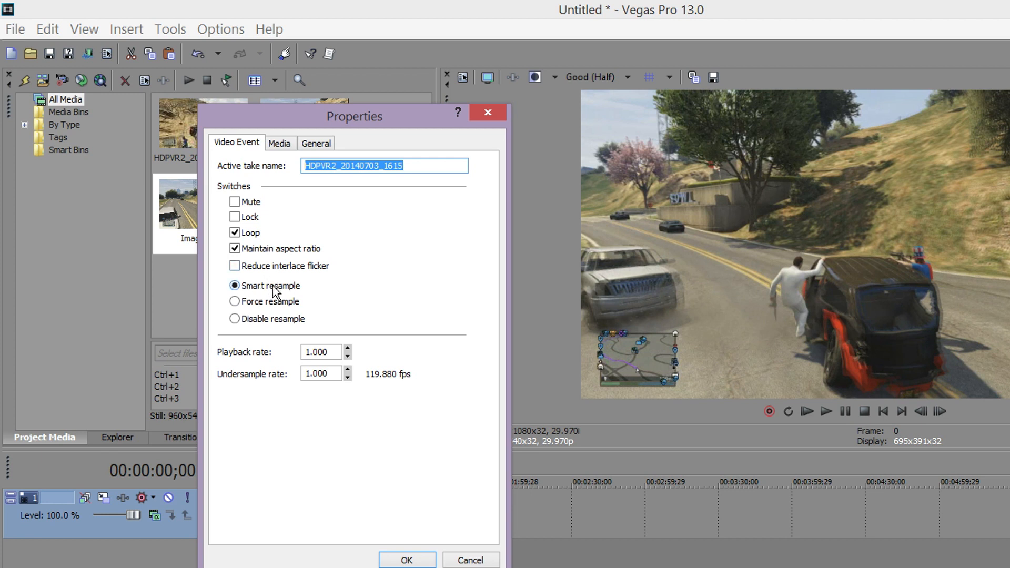
pyautogui.click(236, 318)
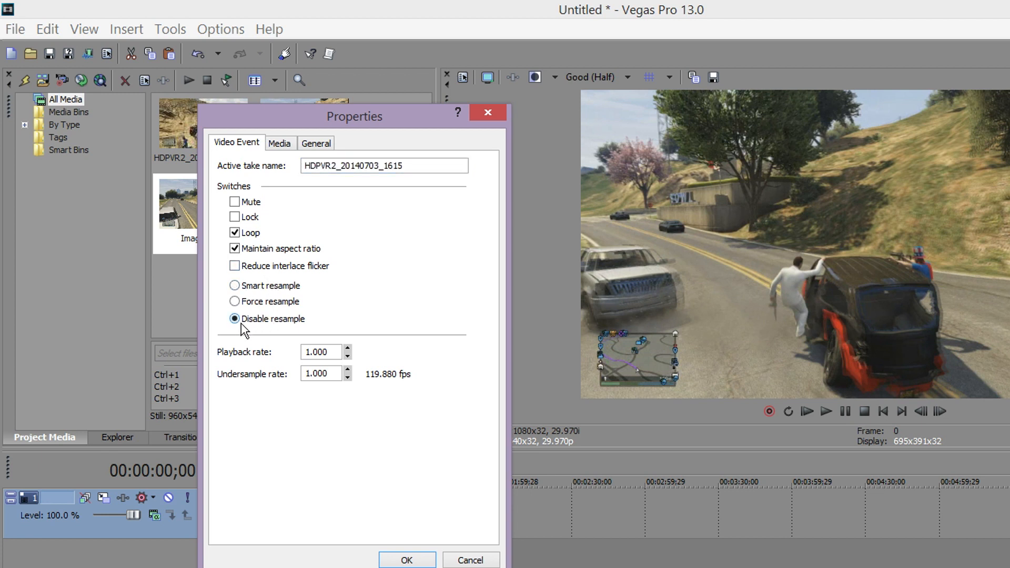
pyautogui.click(406, 560)
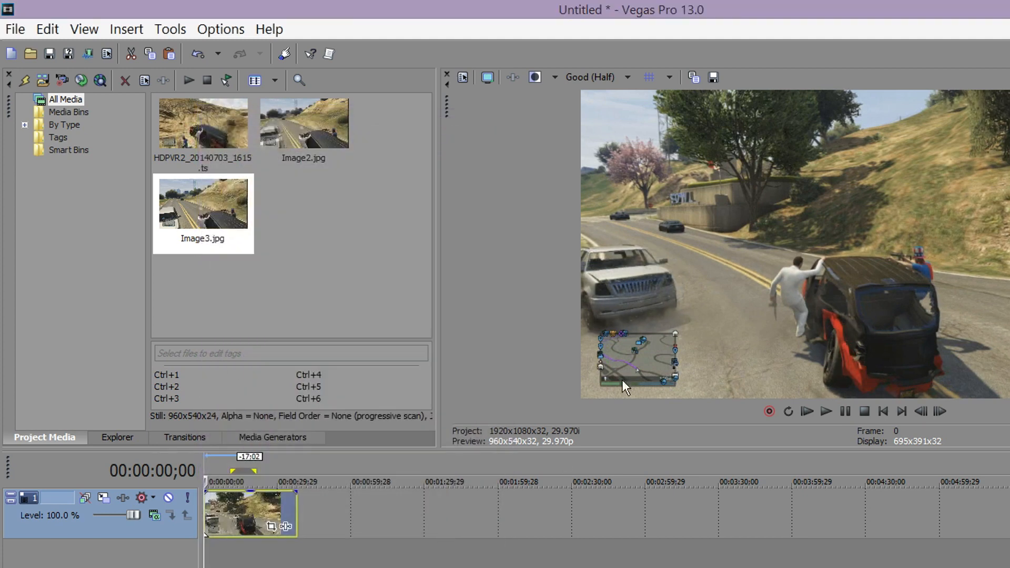
pyautogui.moveTo(611, 303)
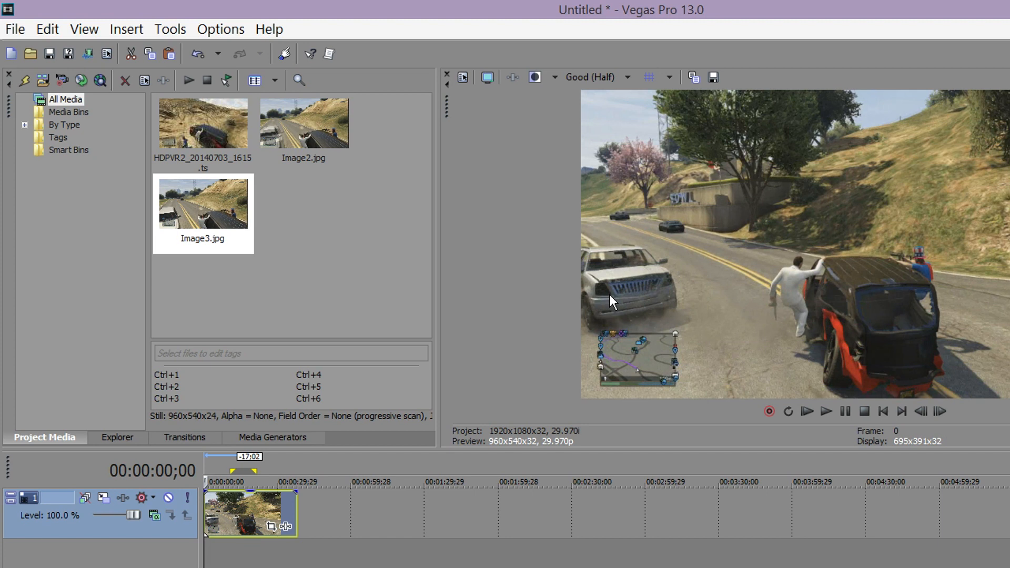
pyautogui.moveTo(647, 296)
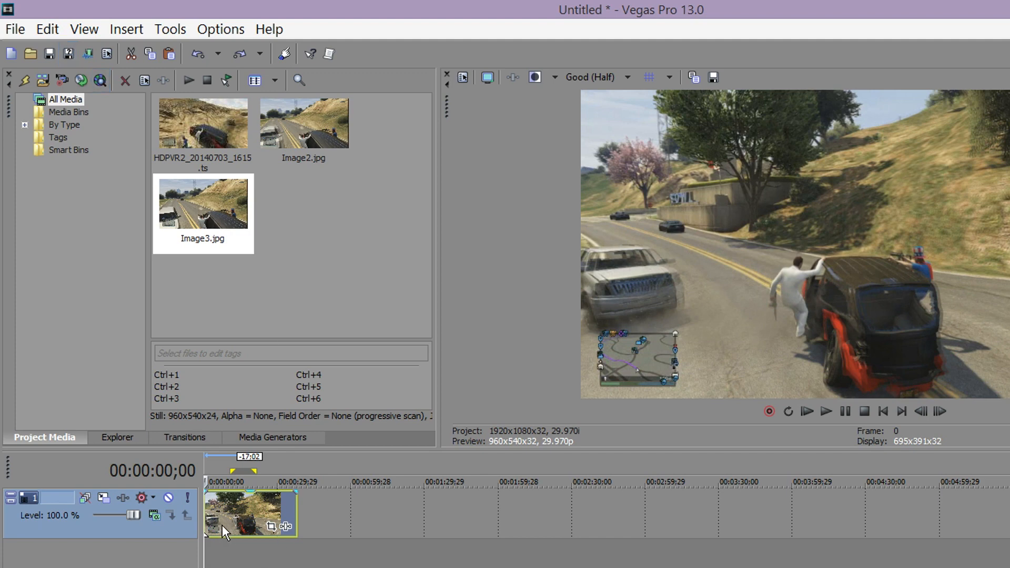
pyautogui.rightClick(252, 512)
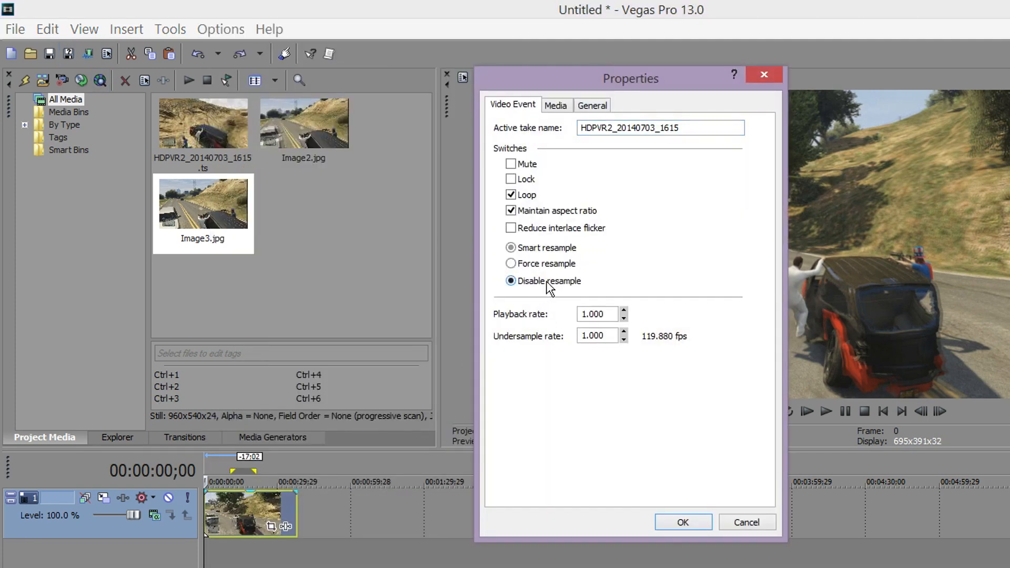
pyautogui.click(683, 521)
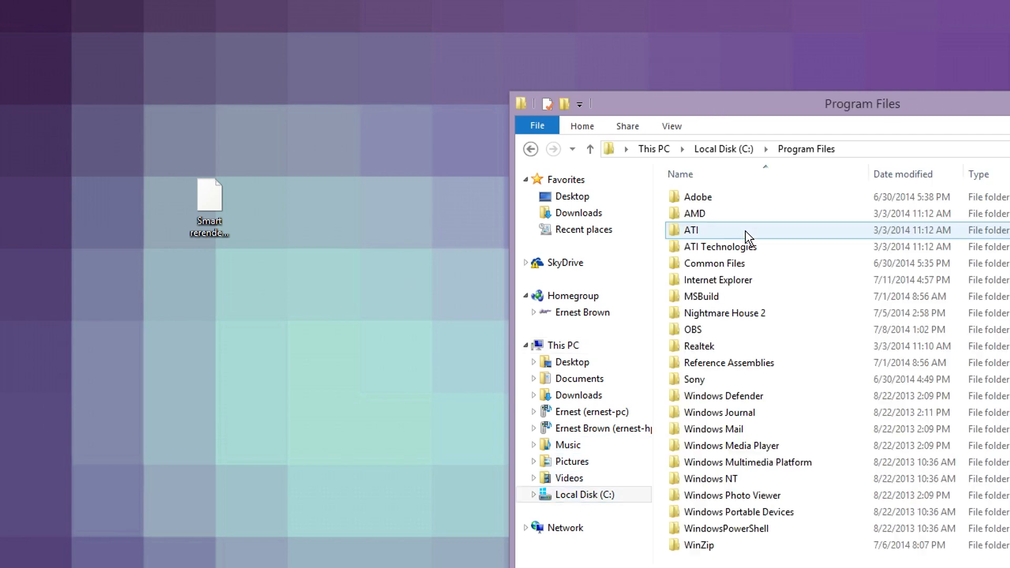
# Browse from Program Files through Sony and Vegas Pro 13.0 into Script Menu.
pyautogui.doubleClick(694, 379)
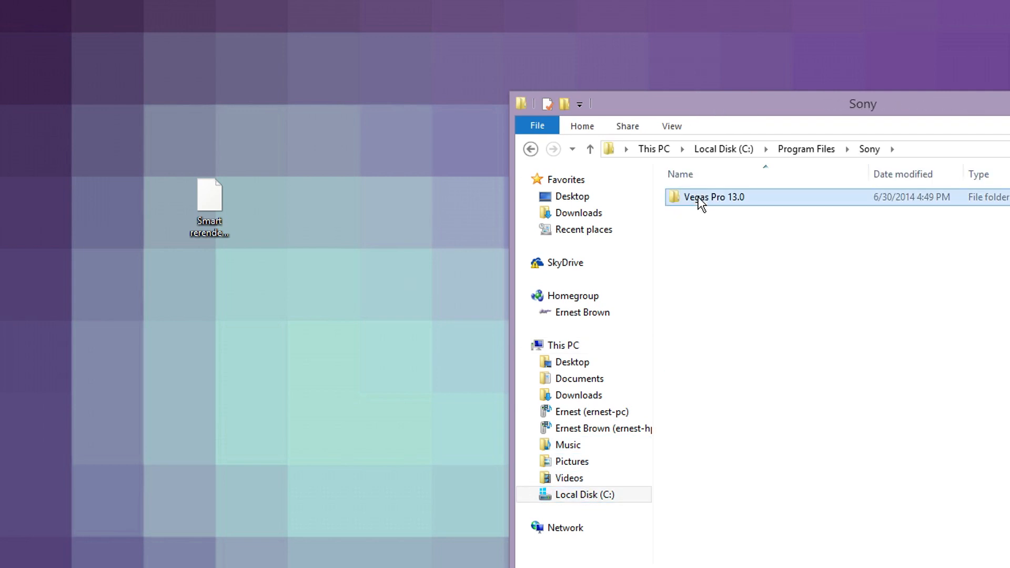
pyautogui.doubleClick(712, 198)
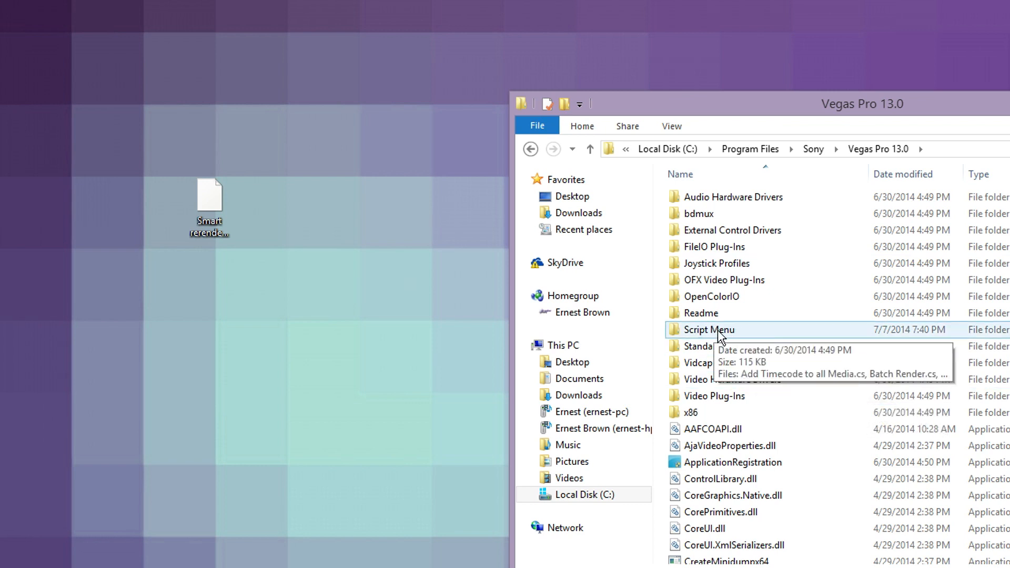
pyautogui.moveTo(717, 334)
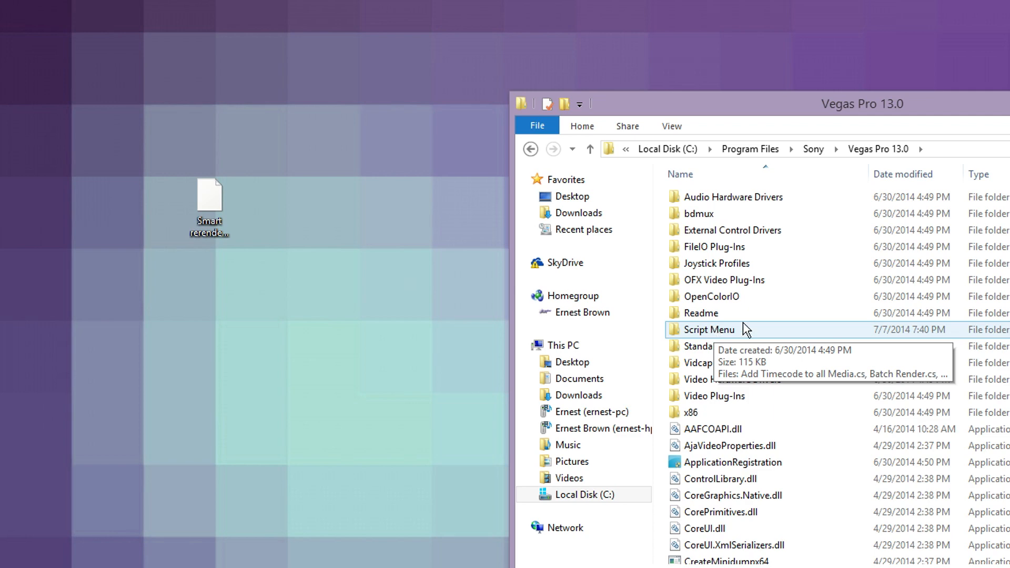
pyautogui.doubleClick(709, 330)
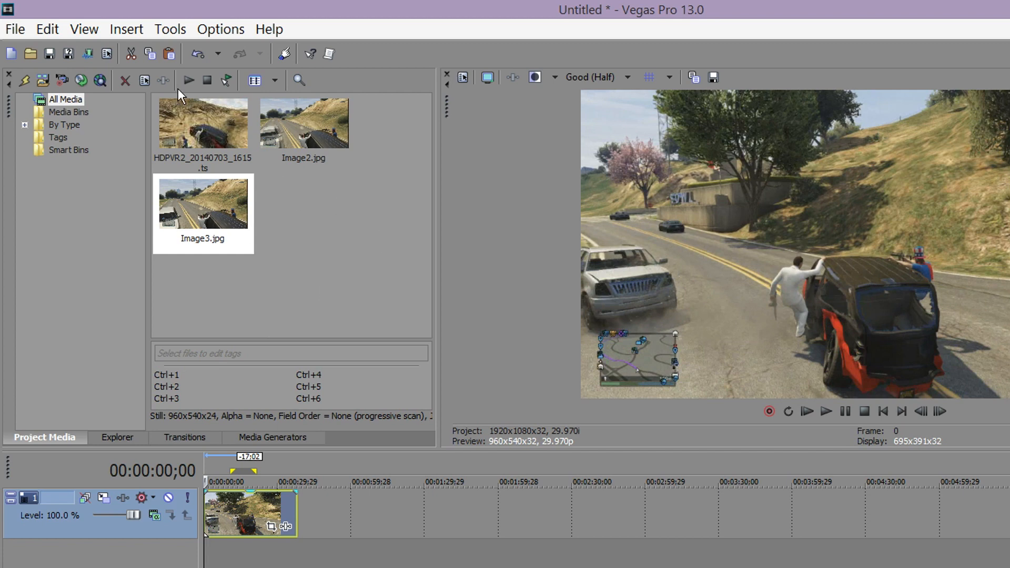
pyautogui.moveTo(170, 29)
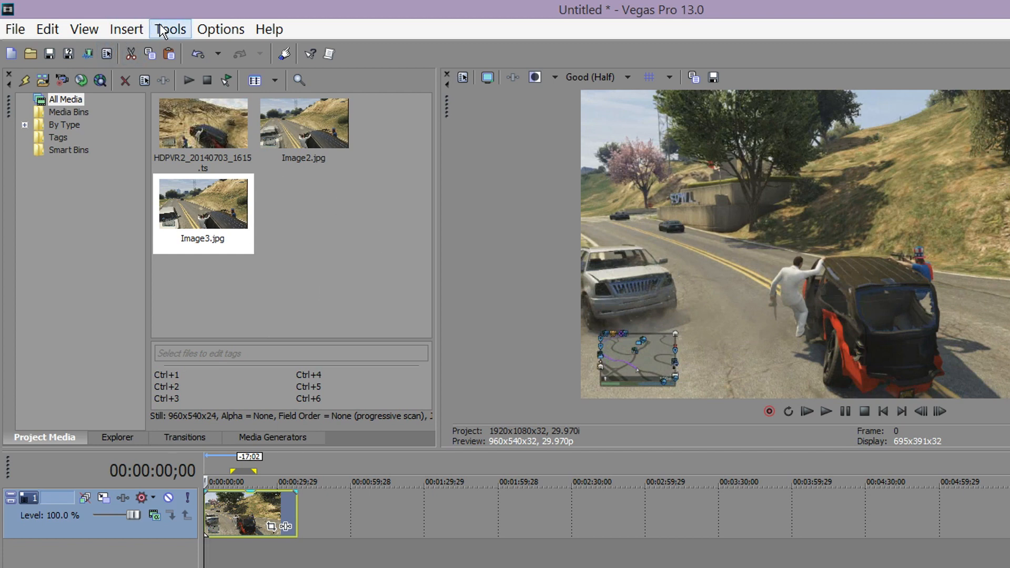
pyautogui.click(169, 29)
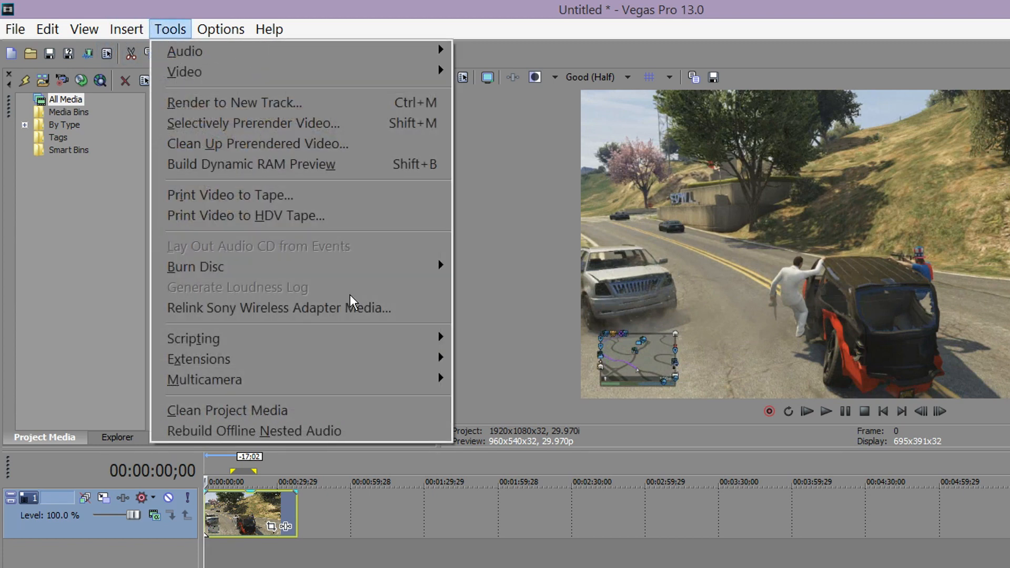
pyautogui.click(193, 339)
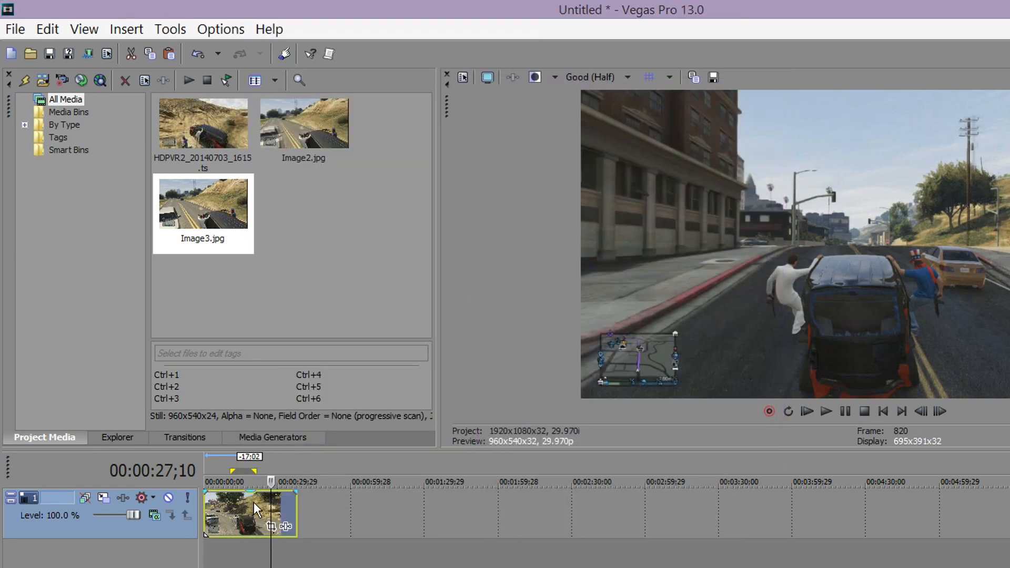
# Open the HDPVR2_20140703_1615.ts clip's Video Event properties, showing smart resample.
pyautogui.rightClick(250, 512)
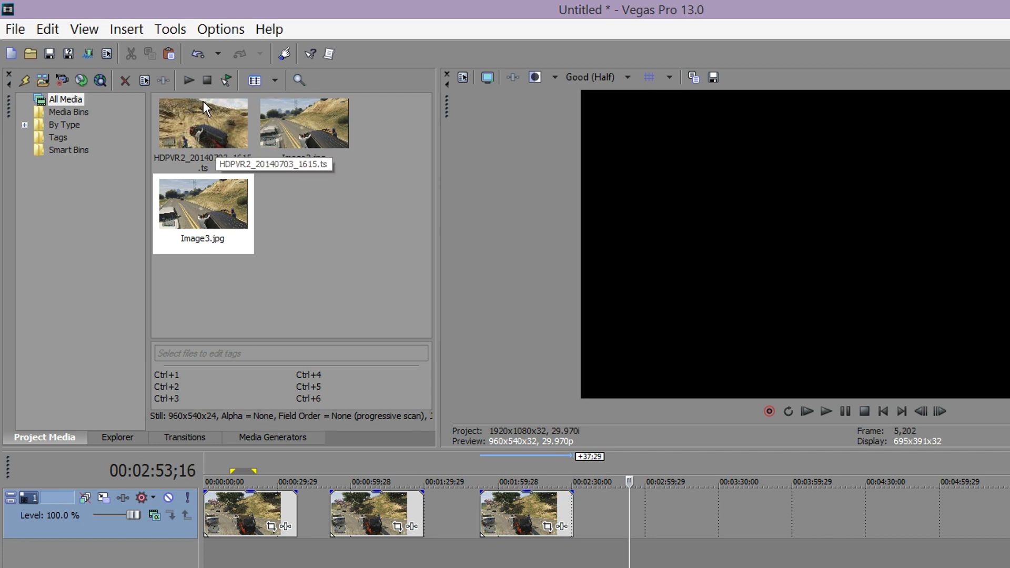
pyautogui.click(203, 123)
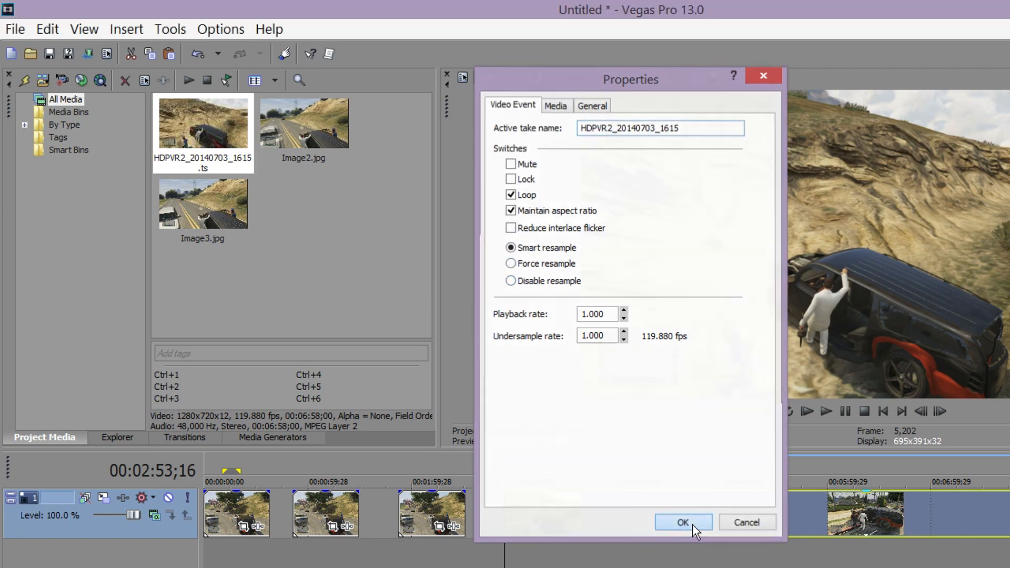
# Close the clip properties unchanged, then glance through the Tools and Options menus.
pyautogui.click(683, 522)
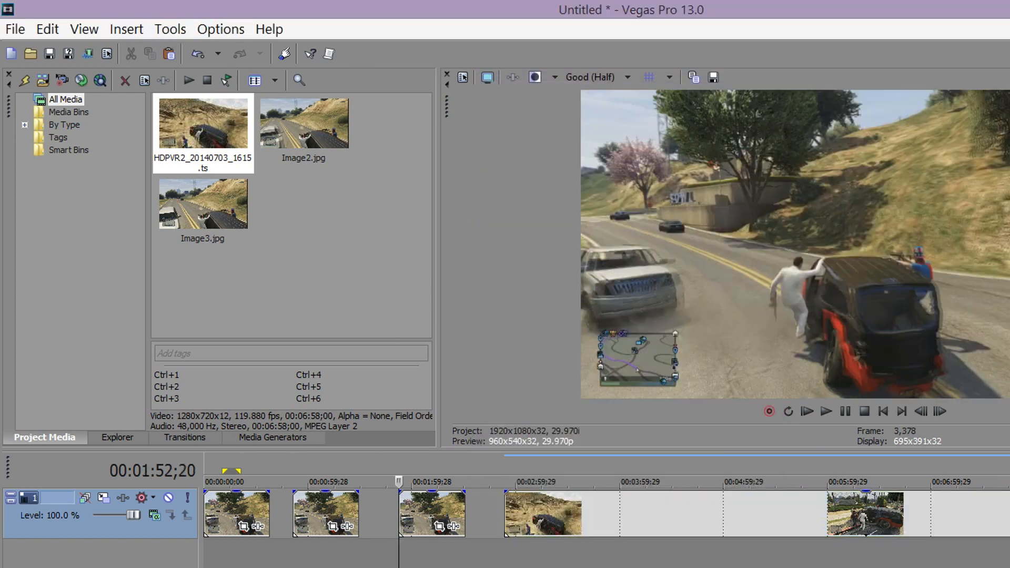
pyautogui.click(169, 28)
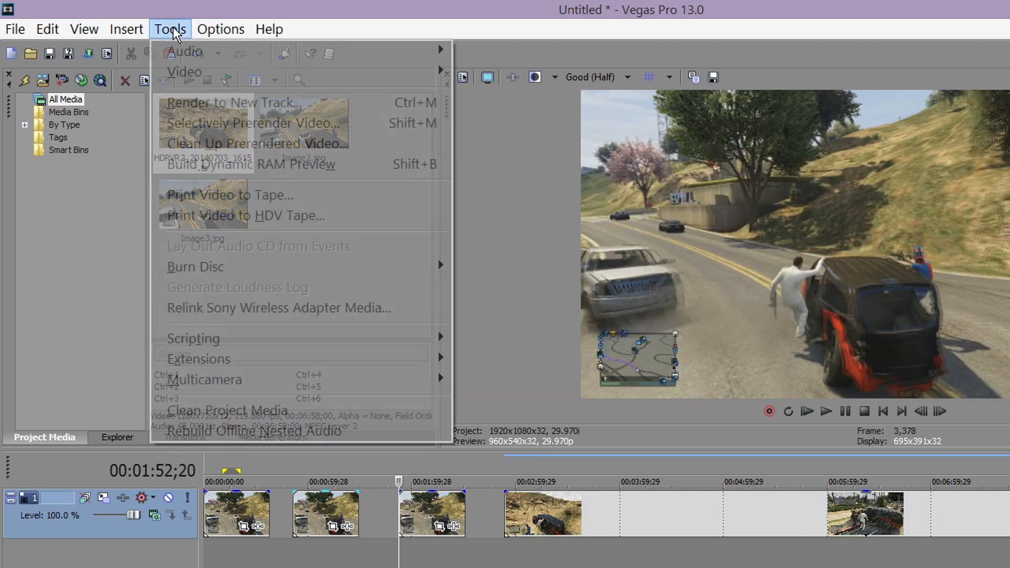
pyautogui.click(220, 29)
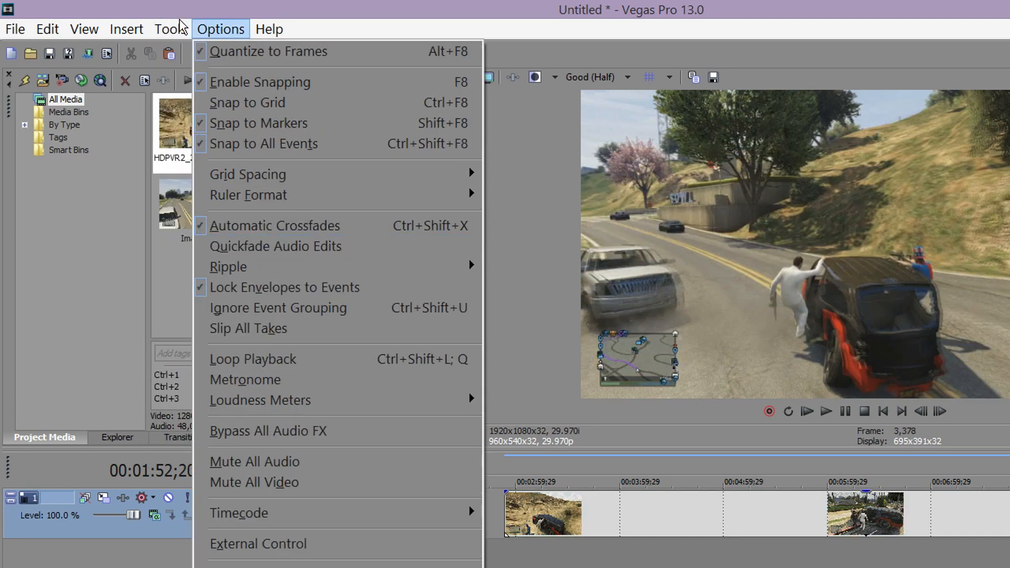
pyautogui.click(169, 29)
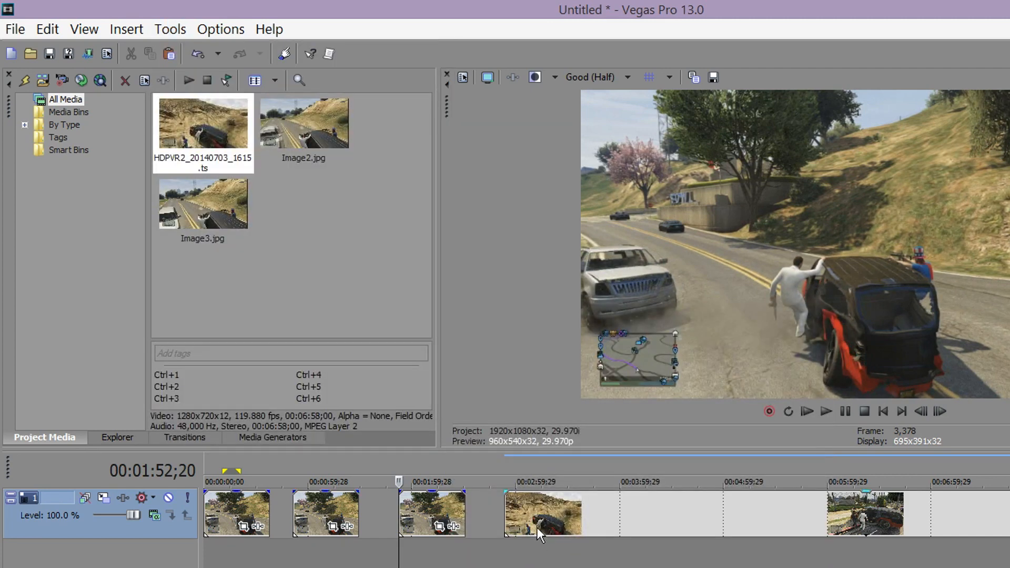
pyautogui.rightClick(540, 514)
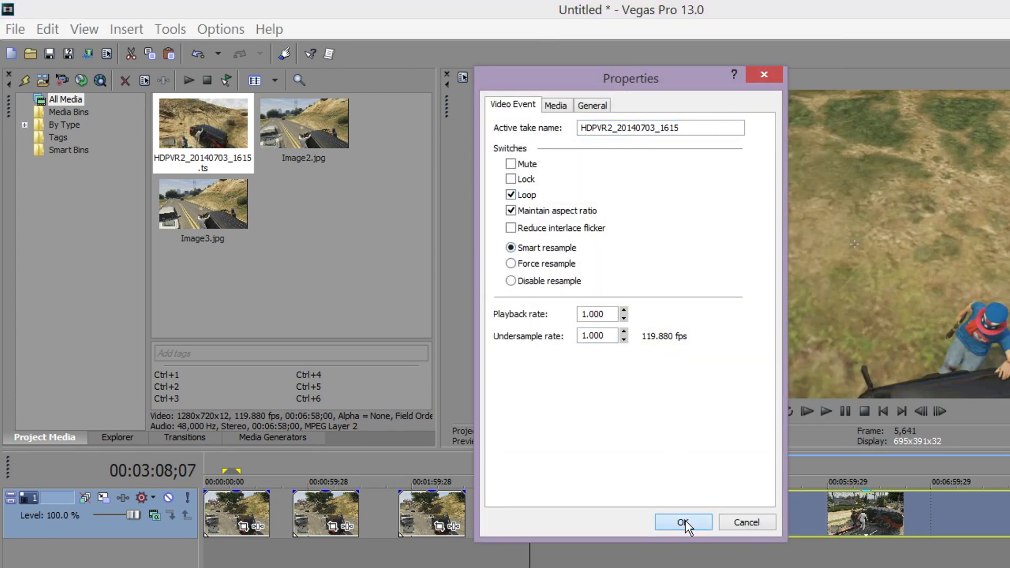
pyautogui.click(682, 522)
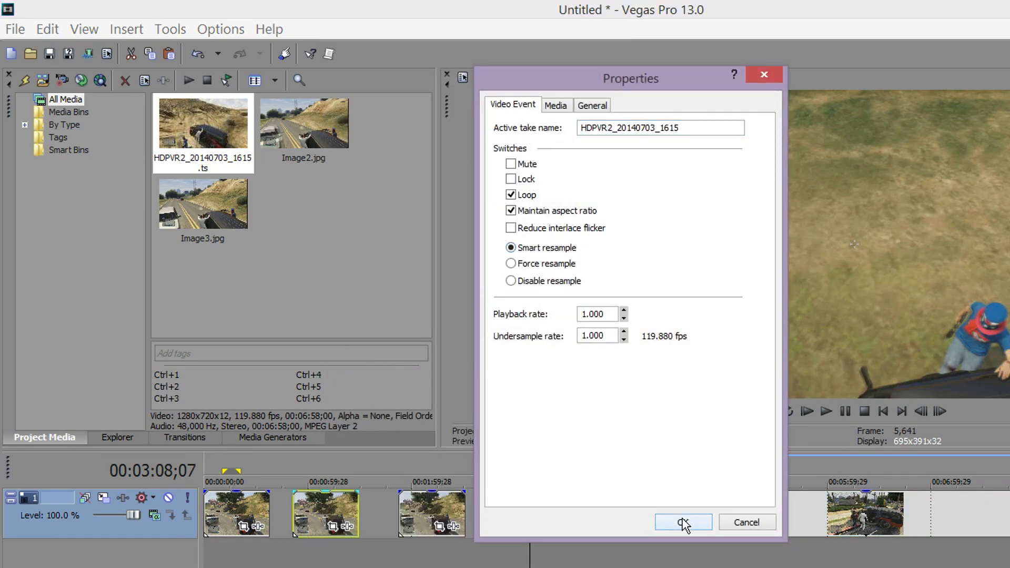
pyautogui.click(683, 522)
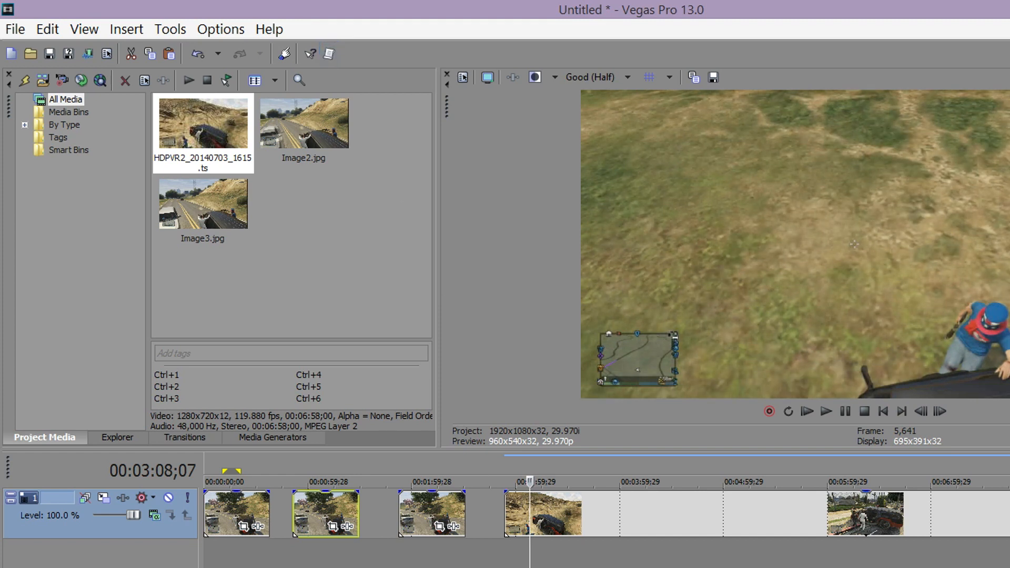
pyautogui.rightClick(548, 513)
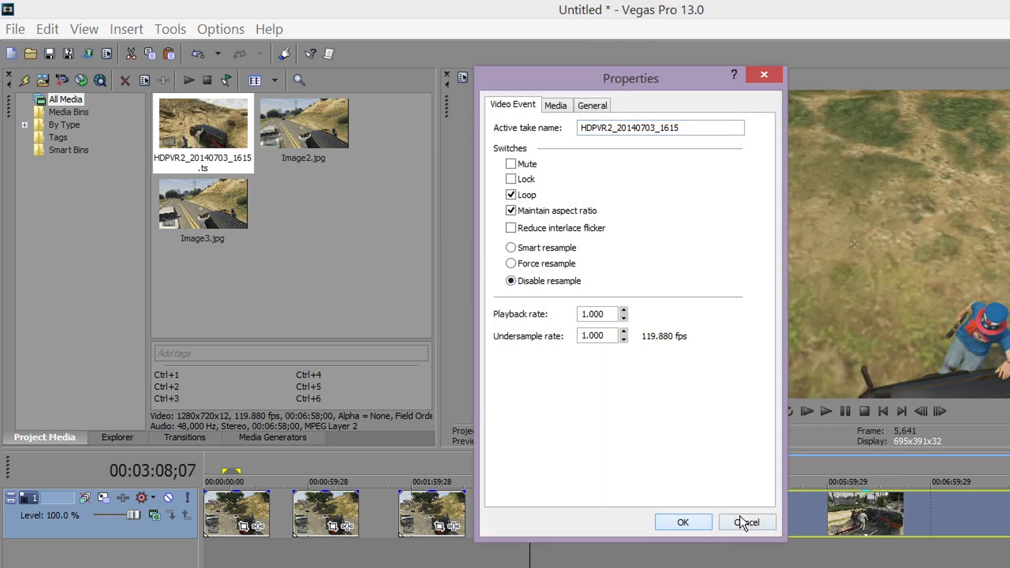
pyautogui.click(747, 522)
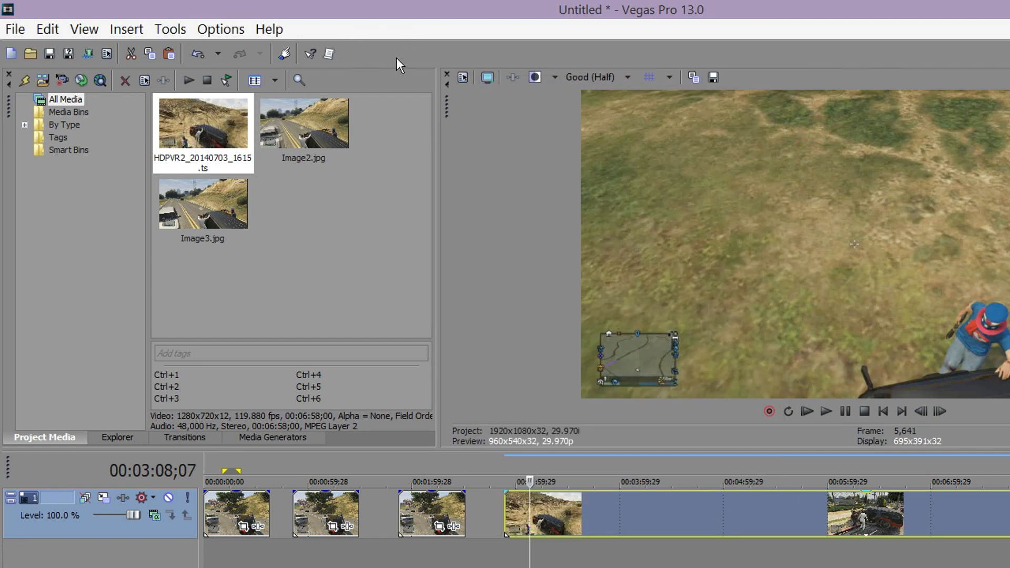
pyautogui.moveTo(358, 60)
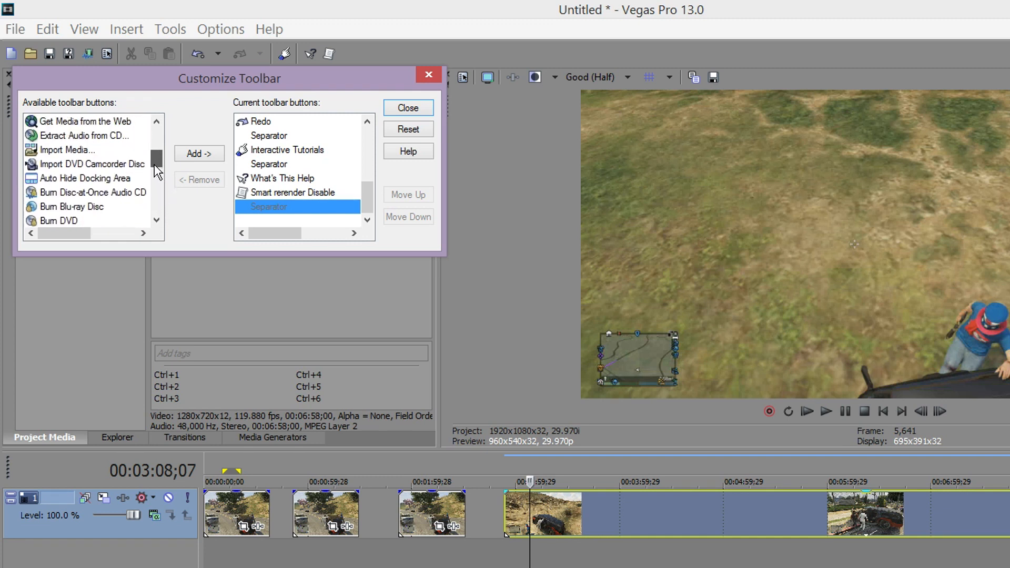
# Pick Smart rerender Disable from the available toolbar buttons and add it.
pyautogui.scroll(-3)
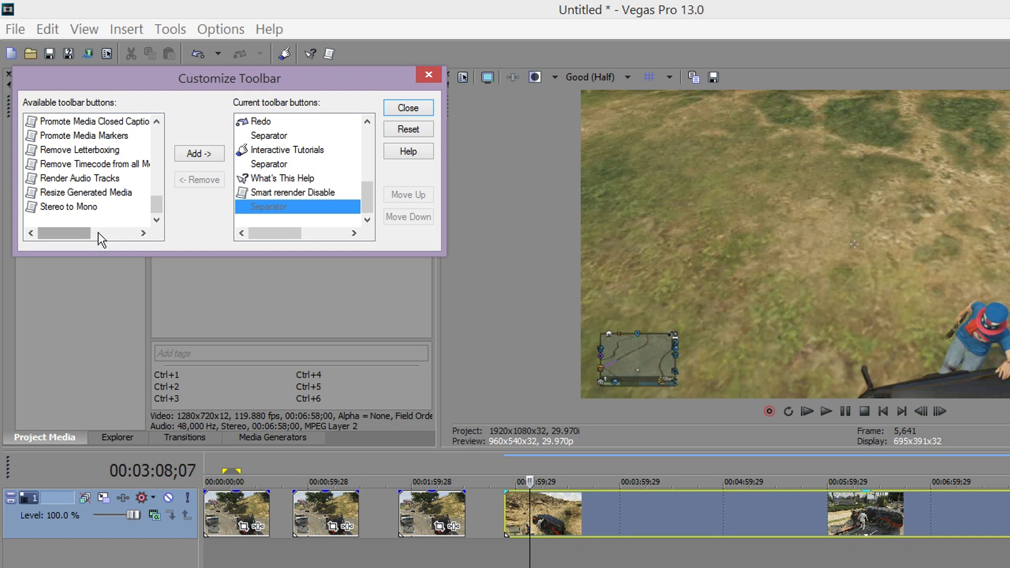
pyautogui.click(293, 192)
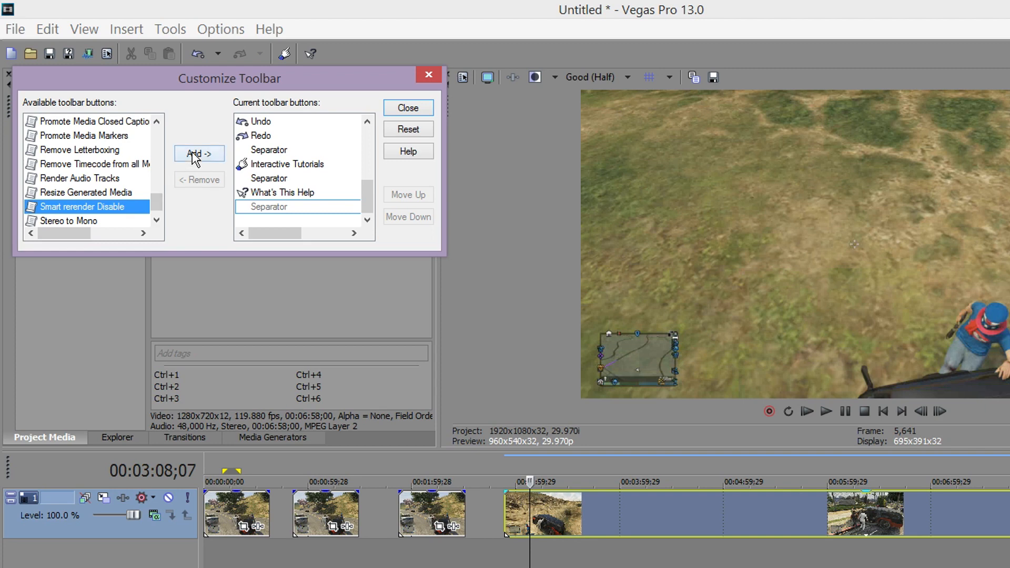
pyautogui.click(198, 153)
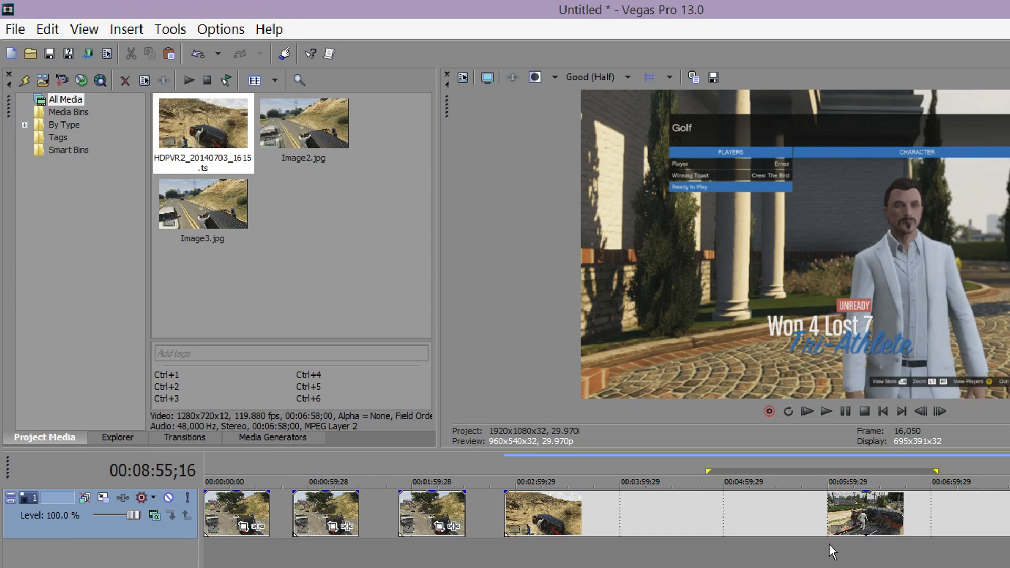
pyautogui.moveTo(619, 450)
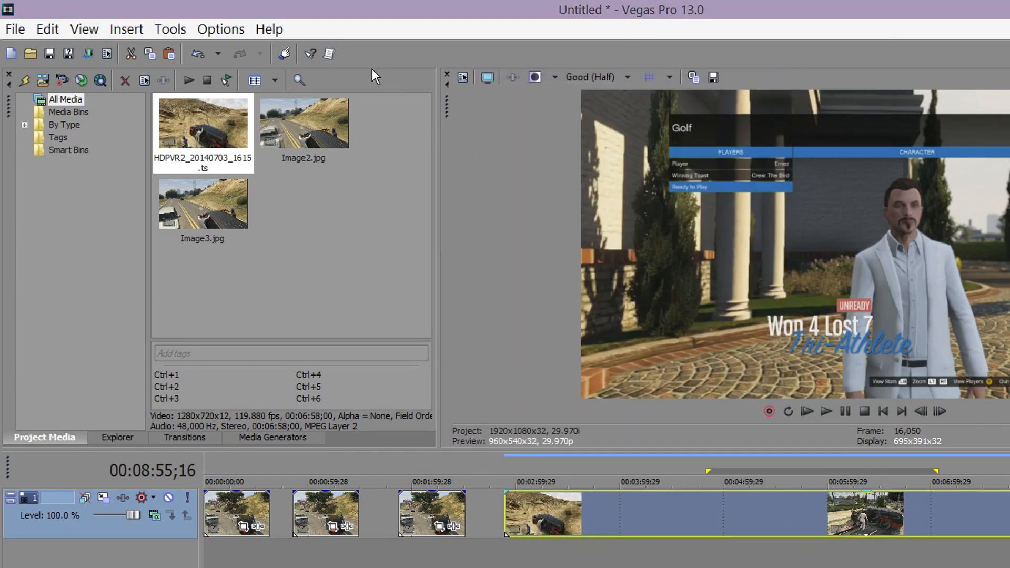
pyautogui.moveTo(330, 53)
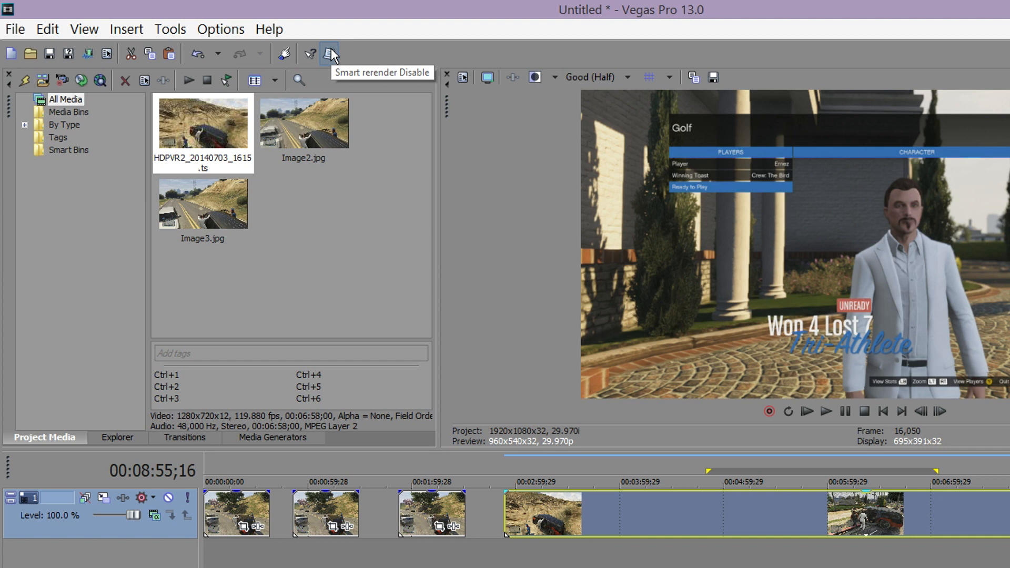
pyautogui.moveTo(443, 484)
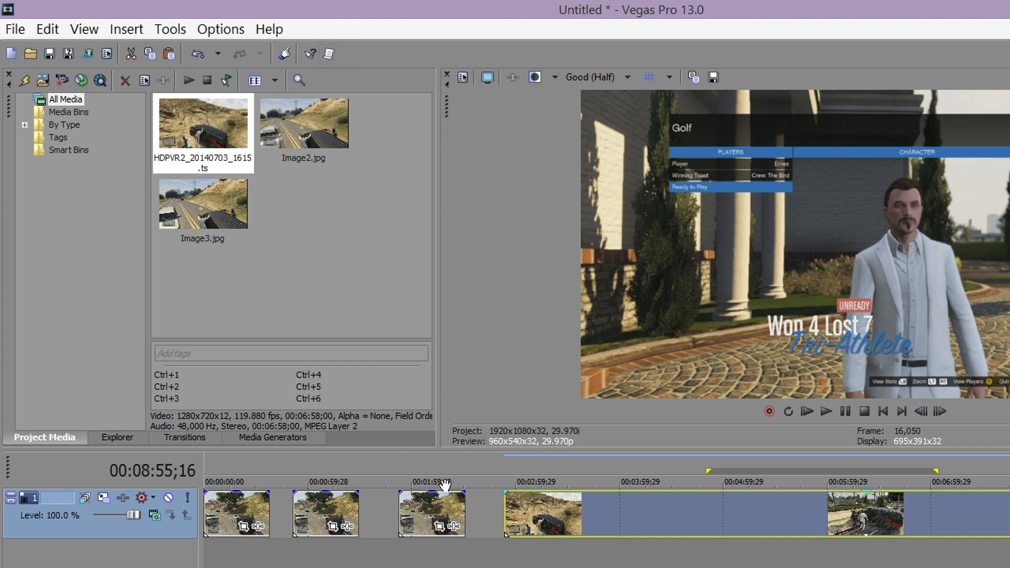
pyautogui.moveTo(347, 117)
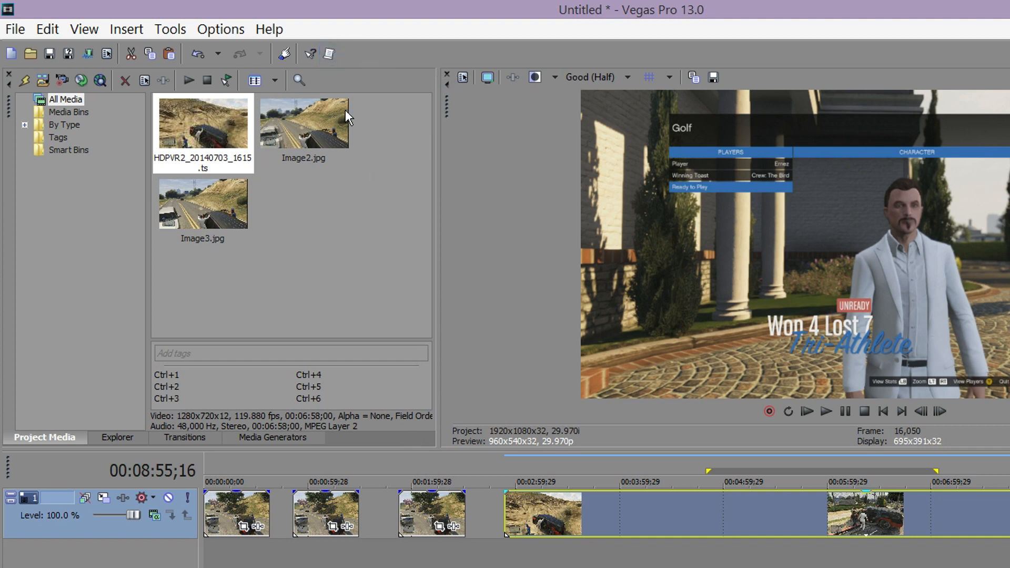
pyautogui.moveTo(328, 53)
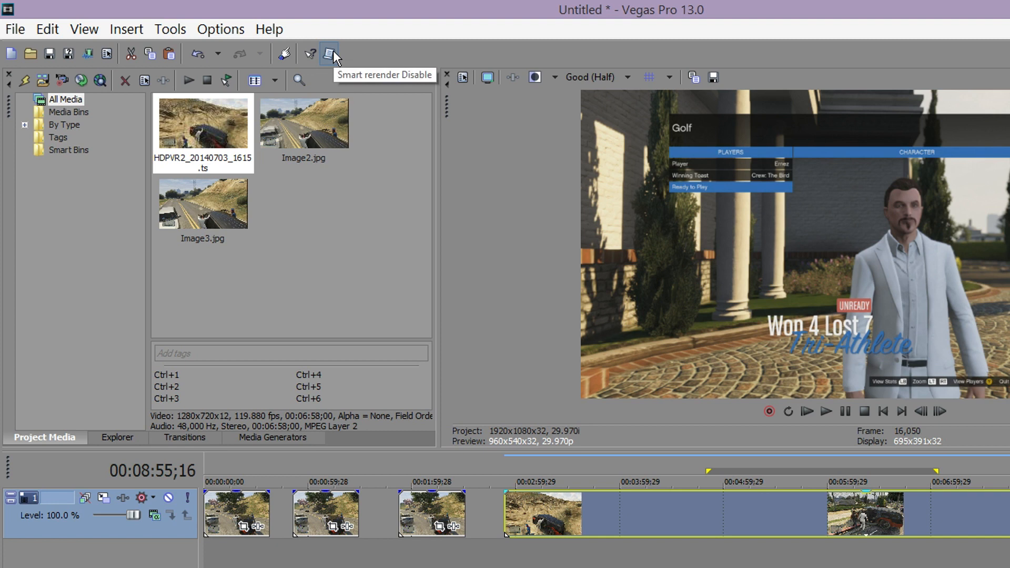
pyautogui.moveTo(447, 279)
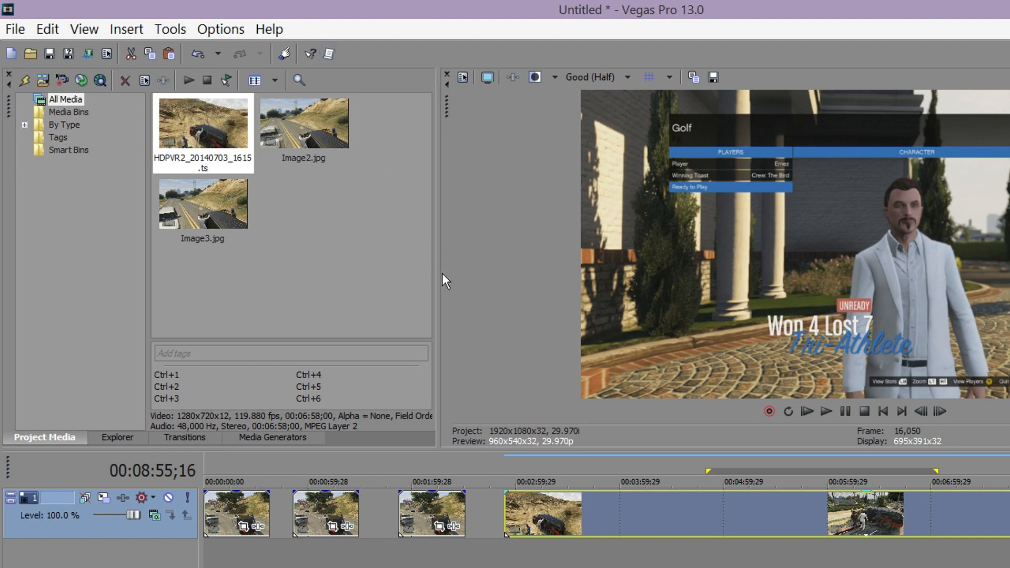